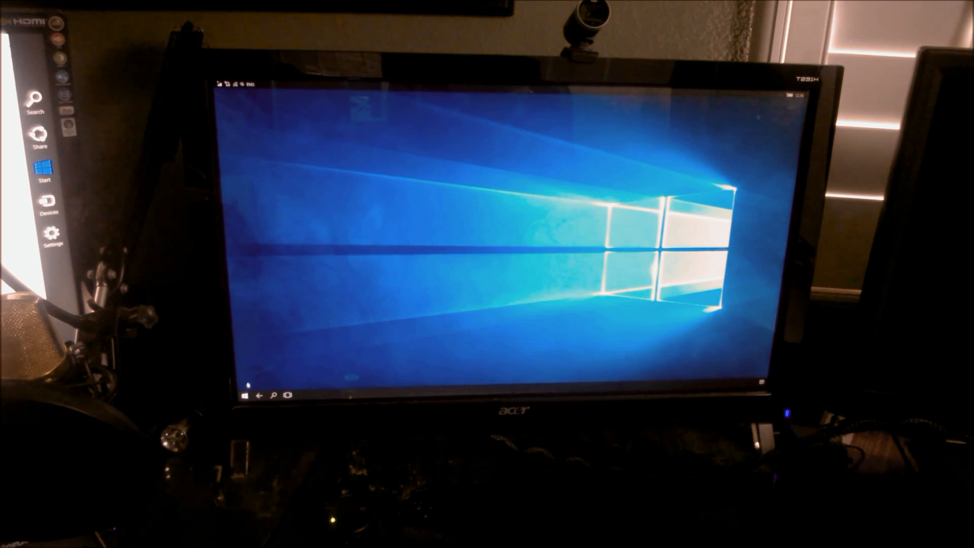
Bring up the Start tiles on the external monitor and browse through them.
{"action": "left_click", "coordinate": [246, 395]}
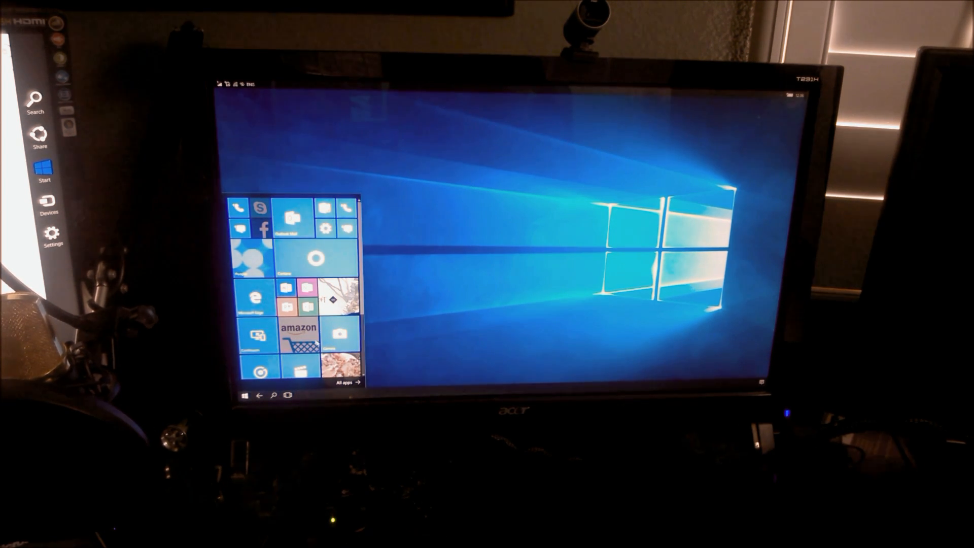
{"action": "scroll", "scroll_direction": "down", "scroll_amount": 3}
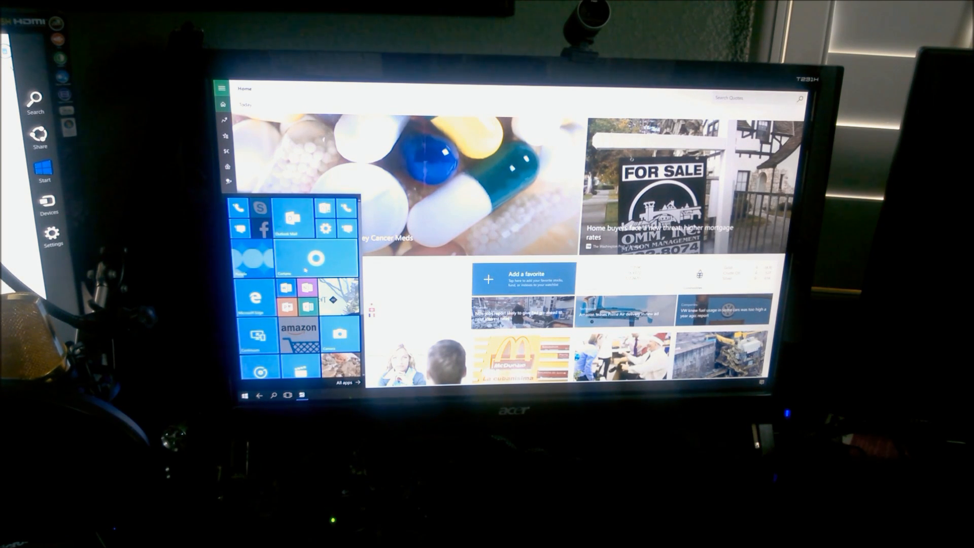
Scroll down through the financial news stories on MSN Money's Home page.
{"action": "scroll", "scroll_direction": "down", "scroll_amount": 3}
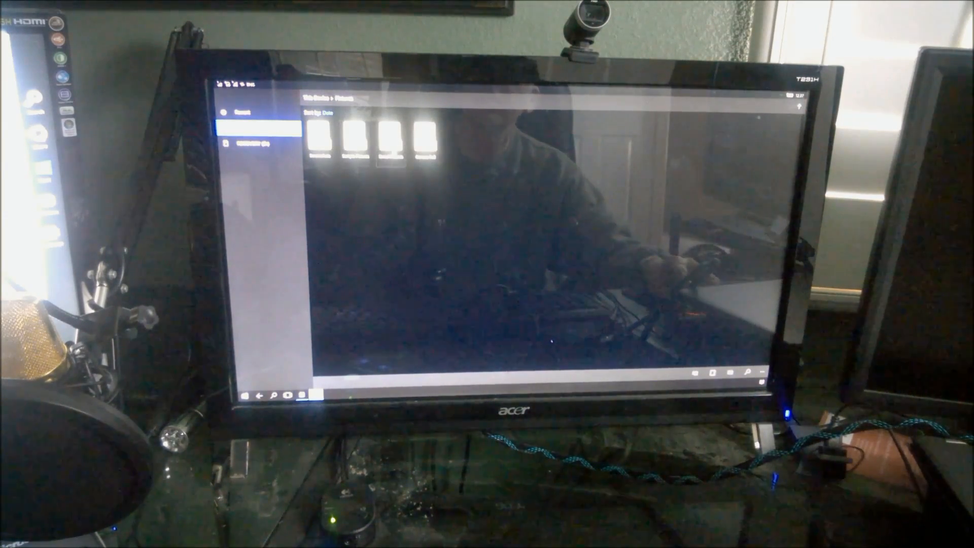
Choose the first folder thumbnail in the phone's Pictures location.
{"action": "left_click", "coordinate": [320, 134]}
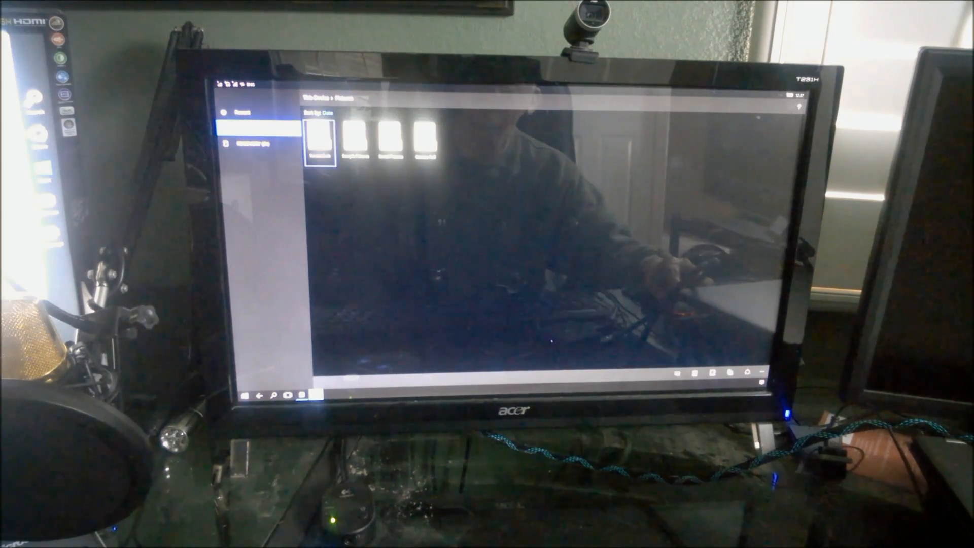